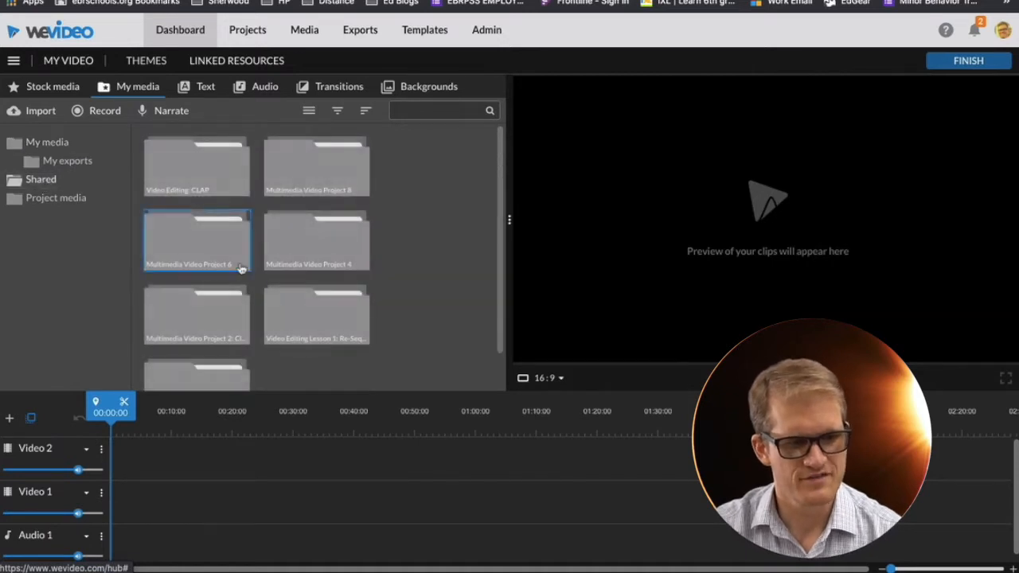
Add clip MAH01712 from the Multimedia Video folder to the Video 2 track.
double_click(197, 242)
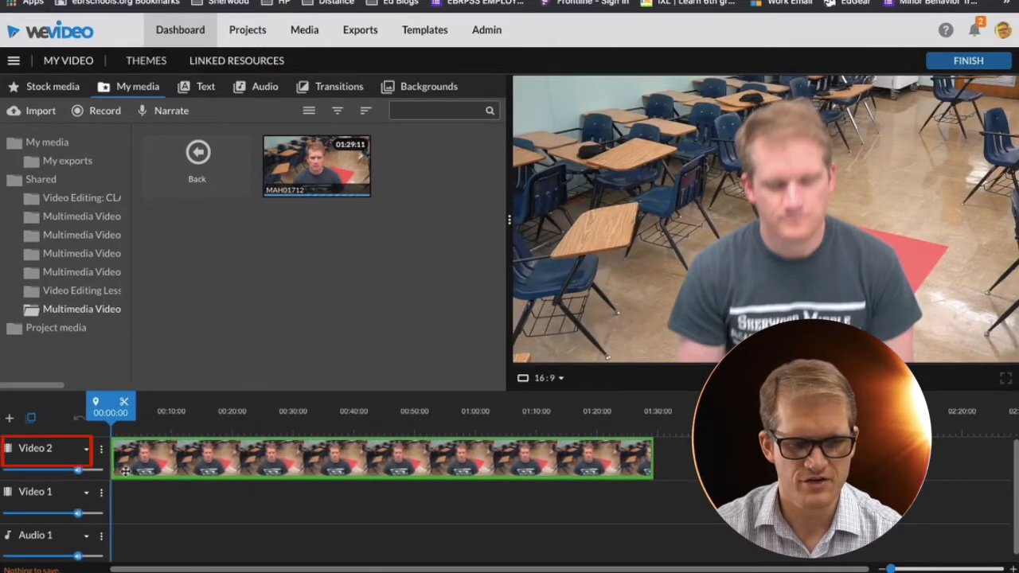
left_click(382, 458)
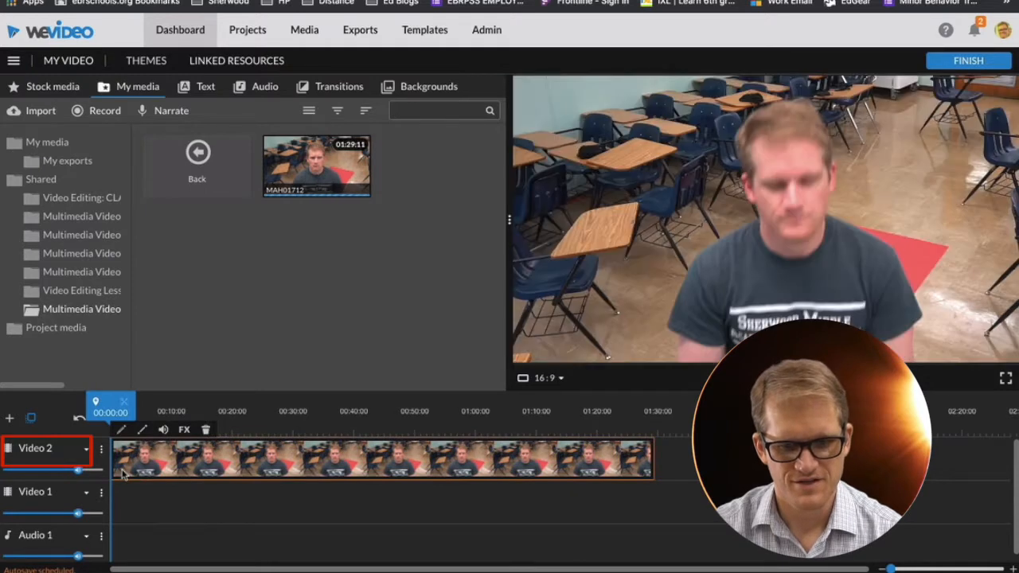
mouse_move(916, 264)
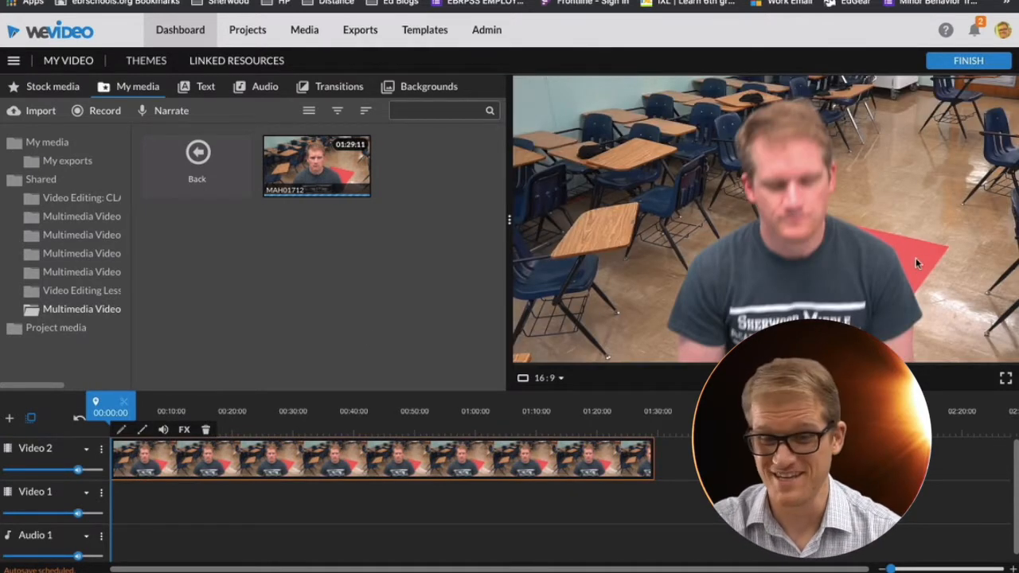
mouse_move(267, 477)
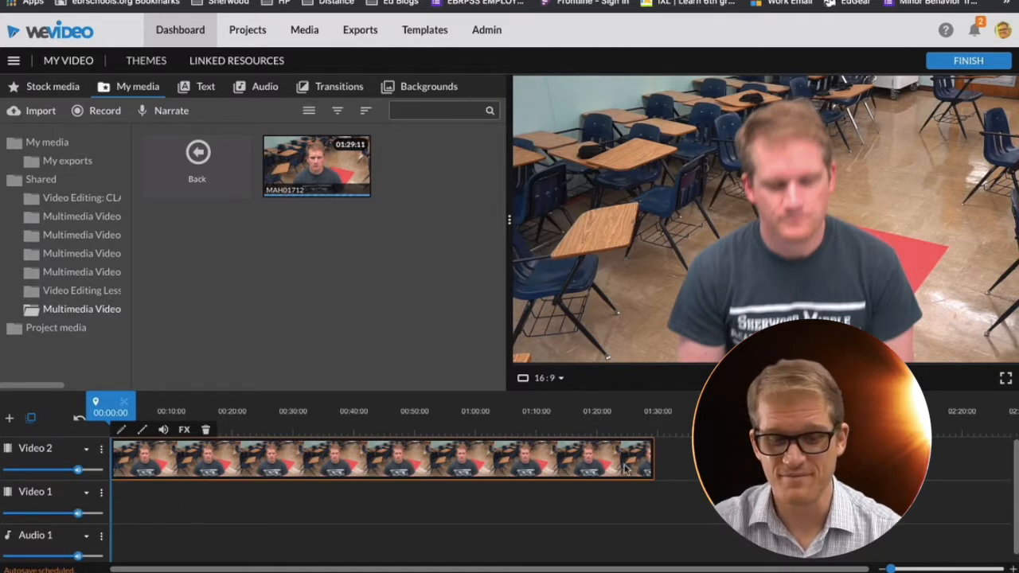
mouse_move(161, 506)
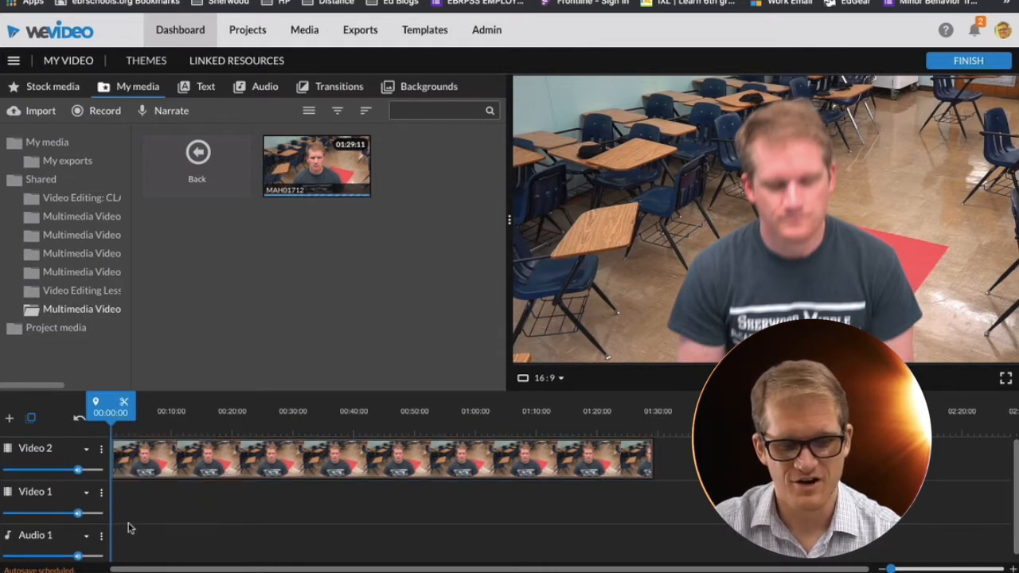
mouse_move(876, 279)
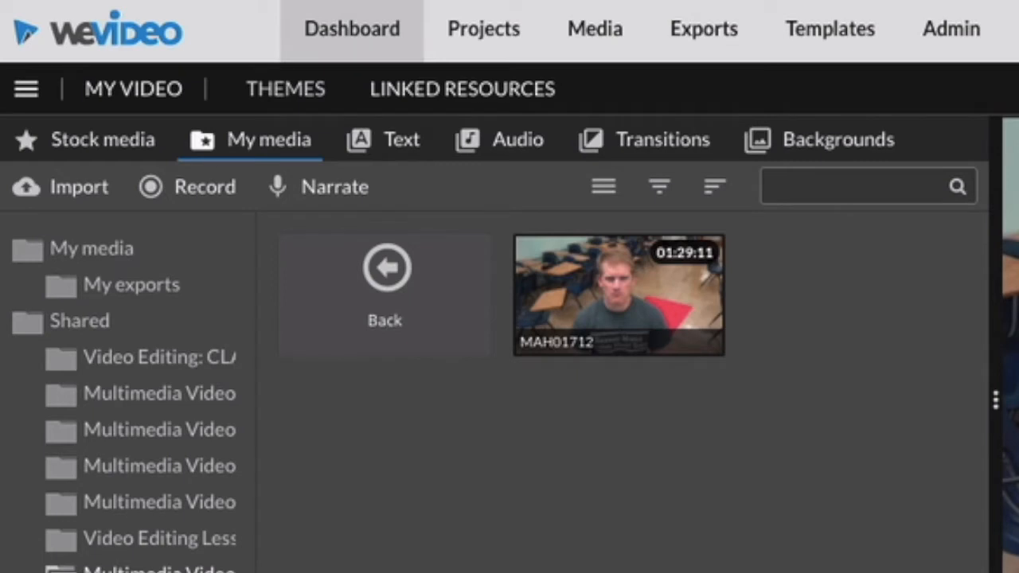
Key out the red floor colour on the MAH01712 clip with the Color Keying eyedropper.
double_click(617, 295)
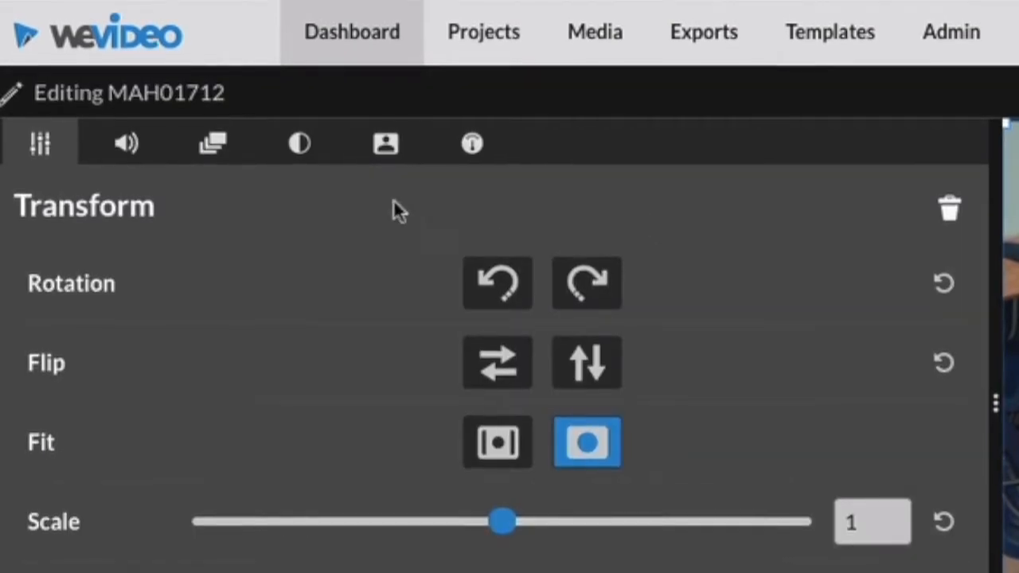
left_click(385, 143)
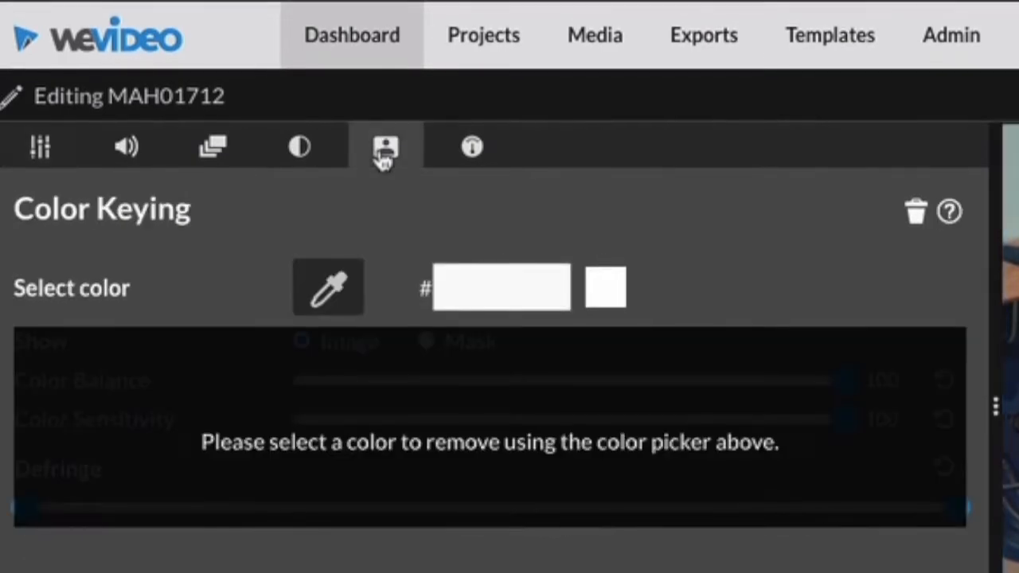
mouse_move(370, 142)
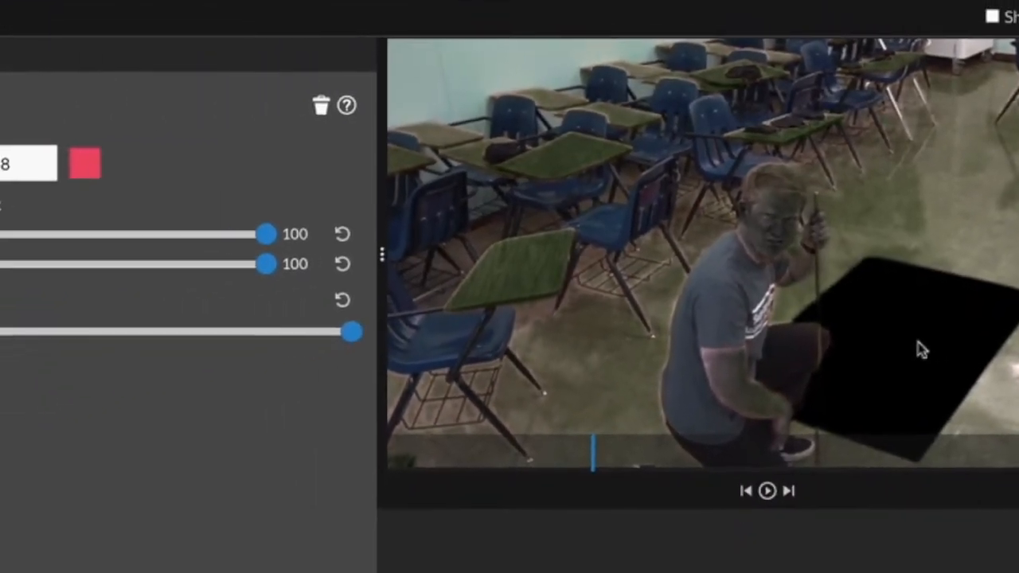
left_click_drag(350, 332, 19, 287)
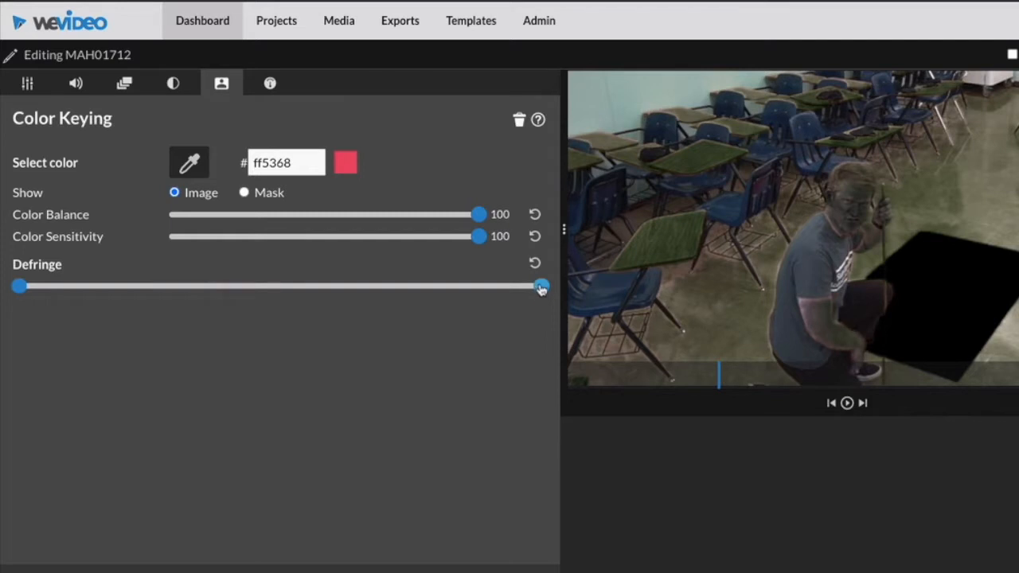
Tune the Defringe slider back and forth to clean up the keyed edges.
left_click_drag(541, 287, 380, 286)
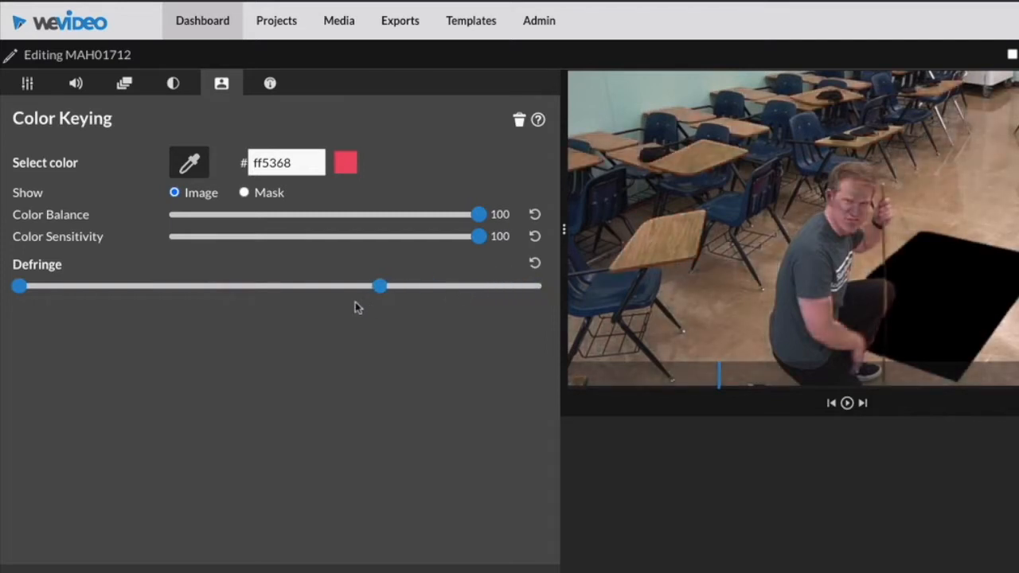
left_click_drag(381, 287, 242, 287)
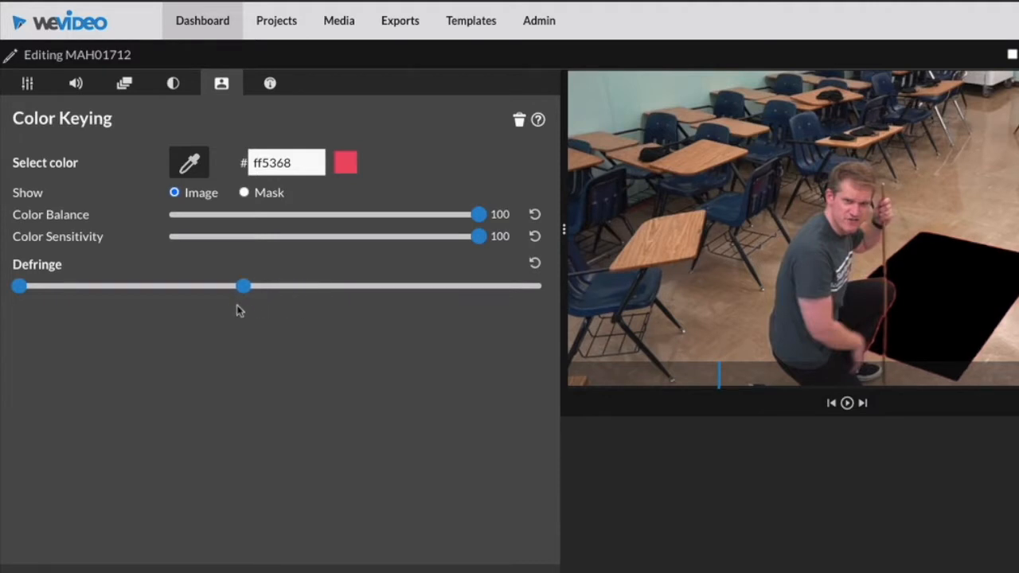
left_click_drag(244, 287, 406, 286)
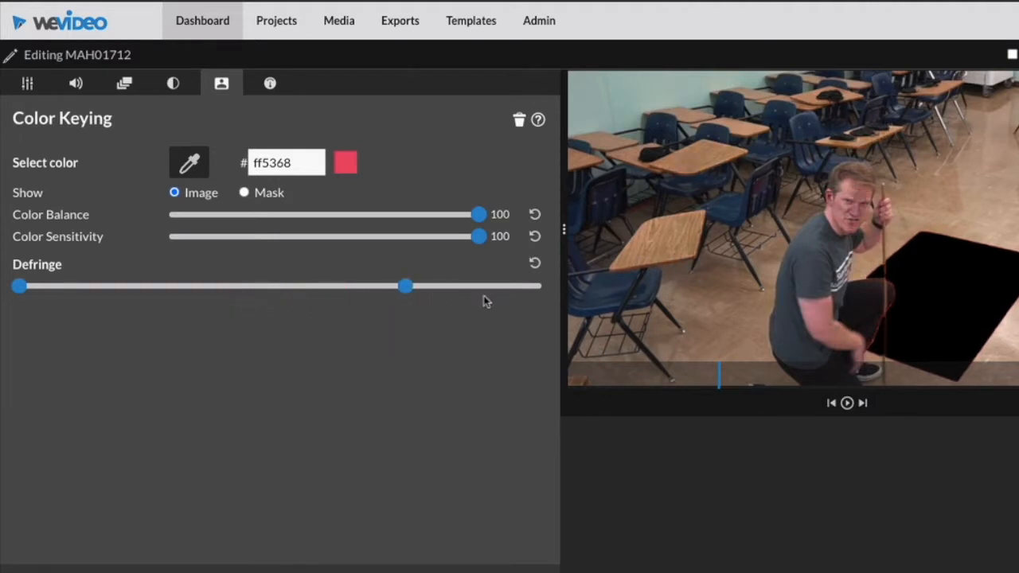
left_click_drag(406, 287, 332, 287)
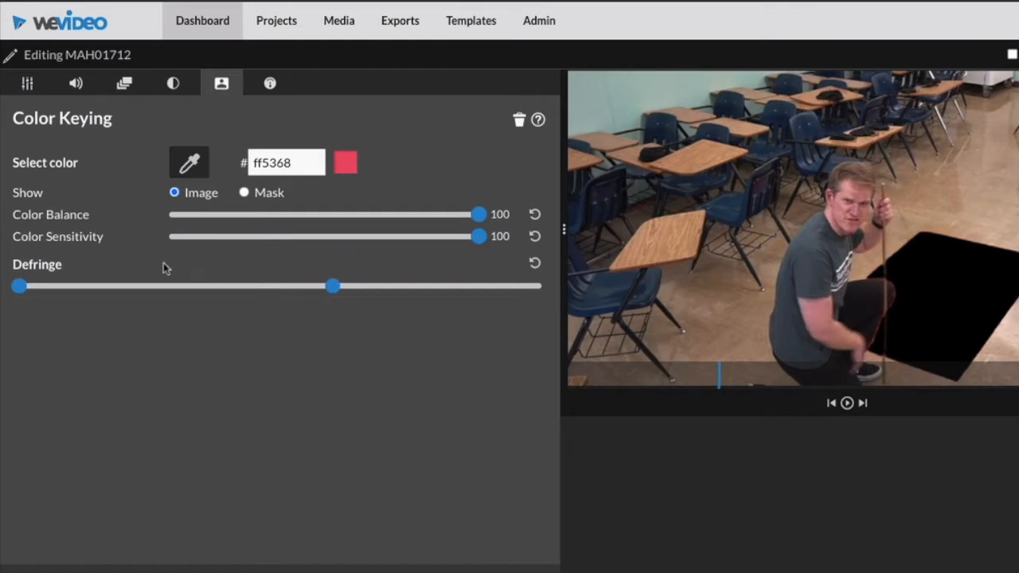
left_click_drag(16, 286, 134, 287)
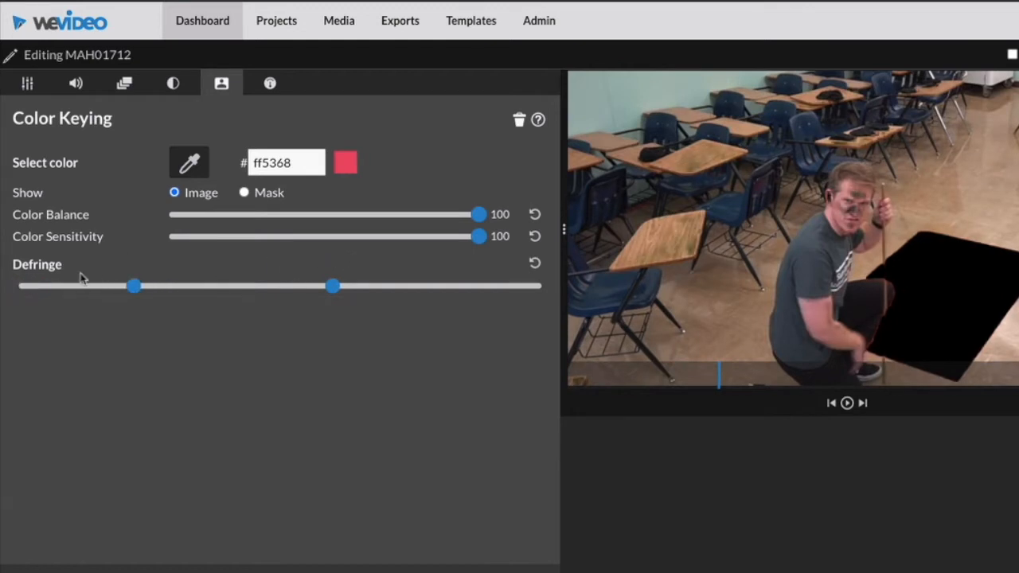
left_click_drag(134, 286, 24, 287)
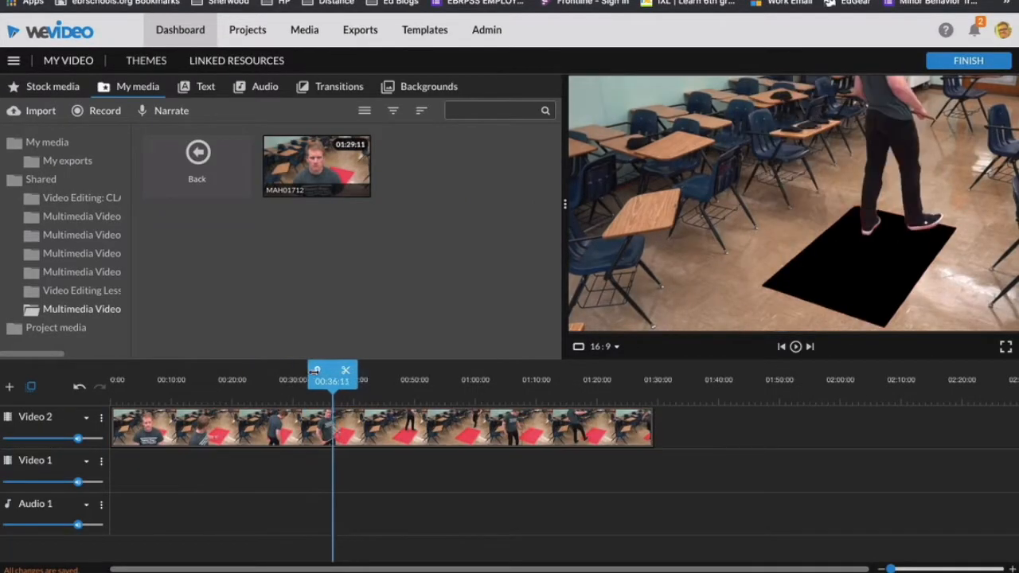
left_click_drag(333, 371, 134, 371)
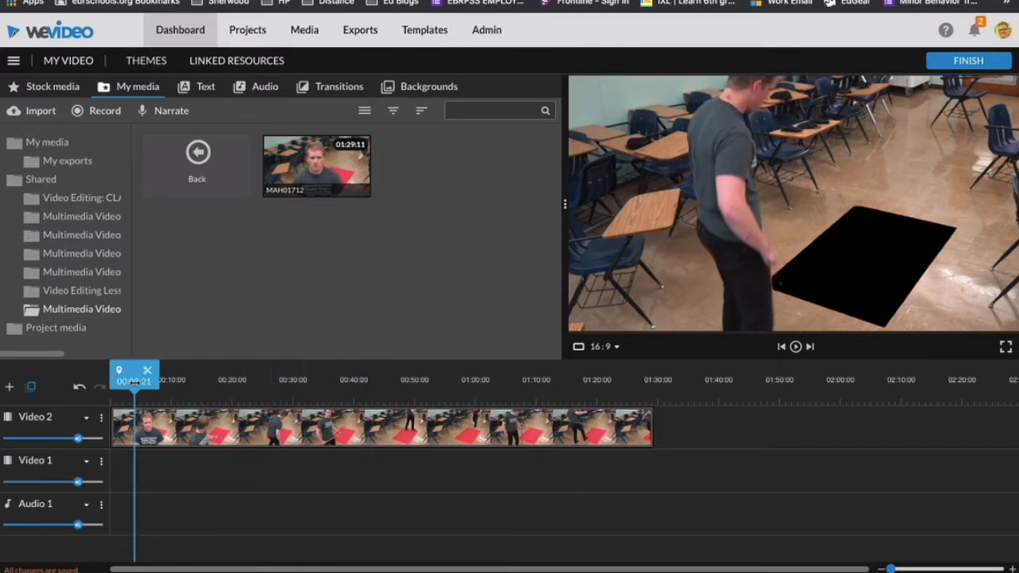
left_click_drag(135, 374, 188, 374)
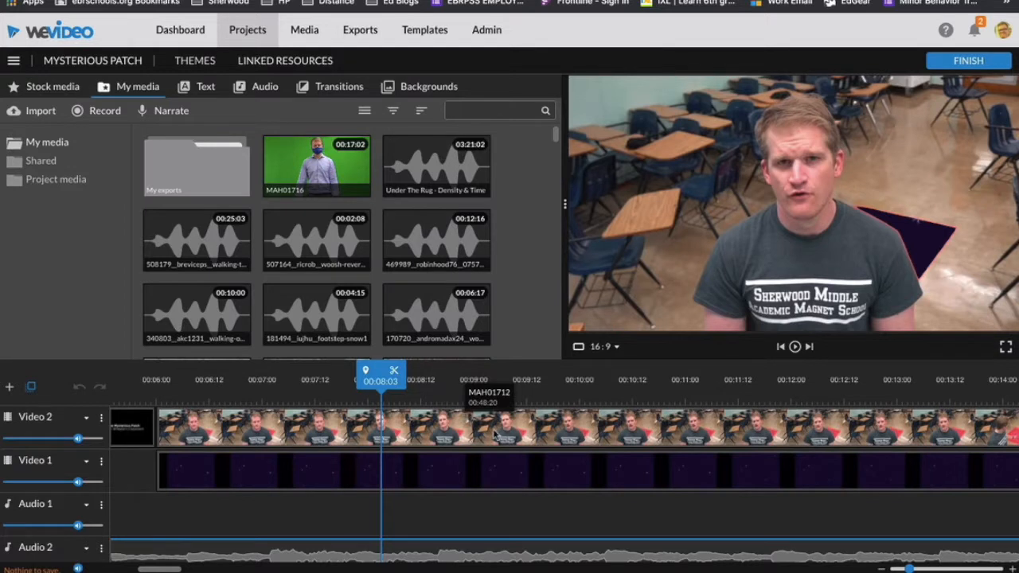
mouse_move(502, 399)
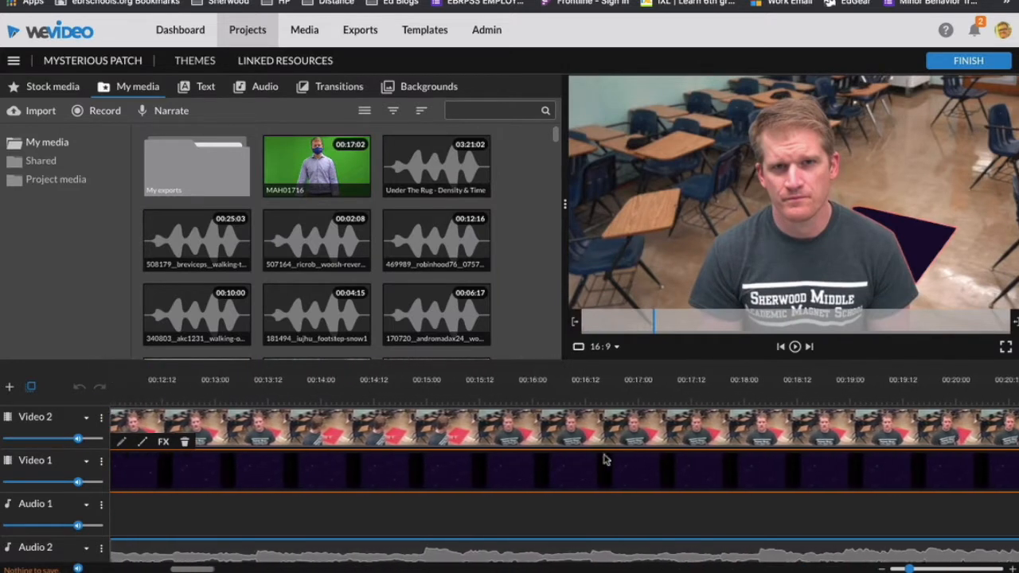
Scrub the playhead across the coin, starry-void and dirt texture clip boundaries on Video 1.
left_click(665, 379)
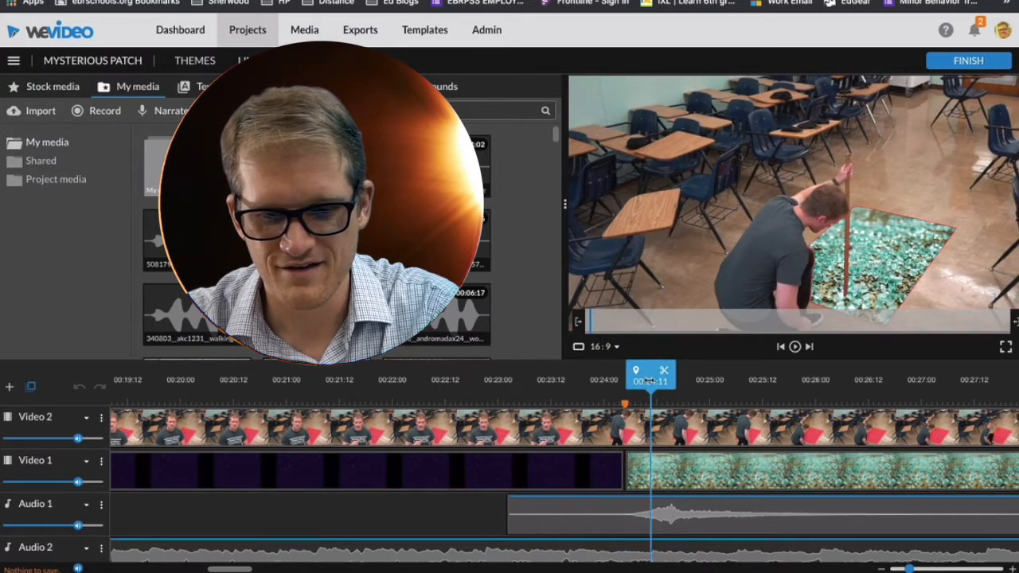
left_click_drag(653, 375, 625, 374)
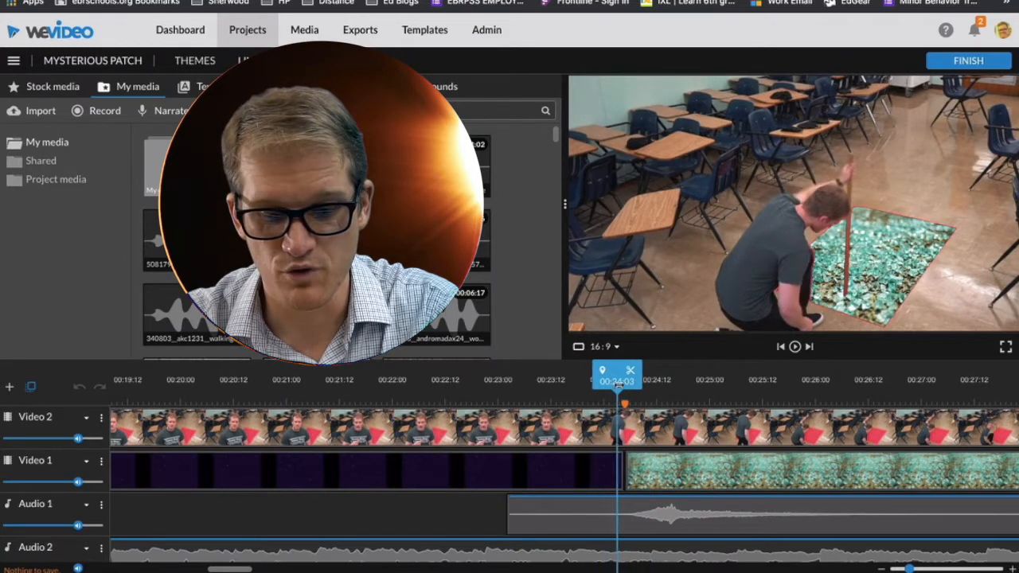
left_click_drag(620, 379, 589, 379)
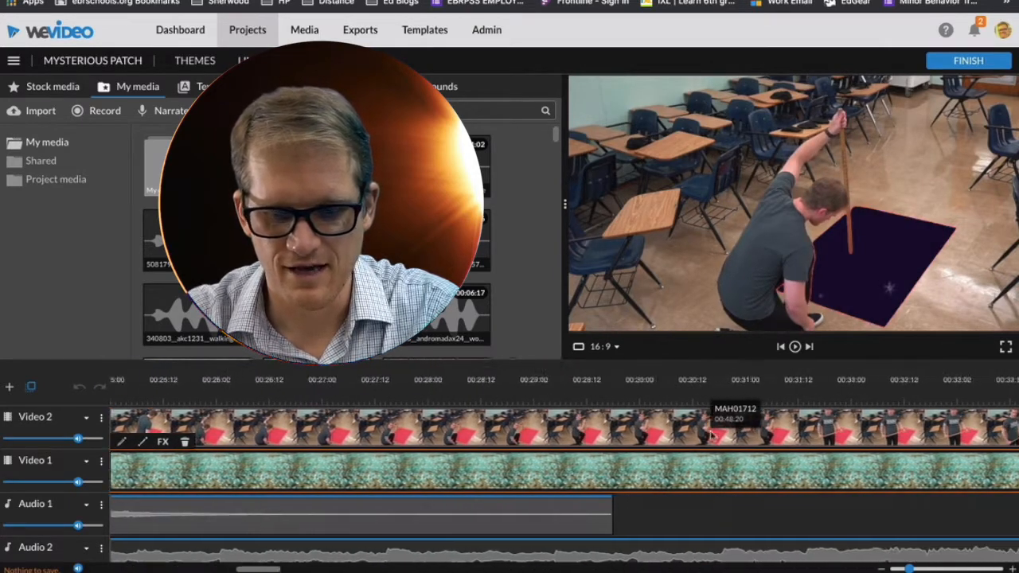
scroll("right", 3)
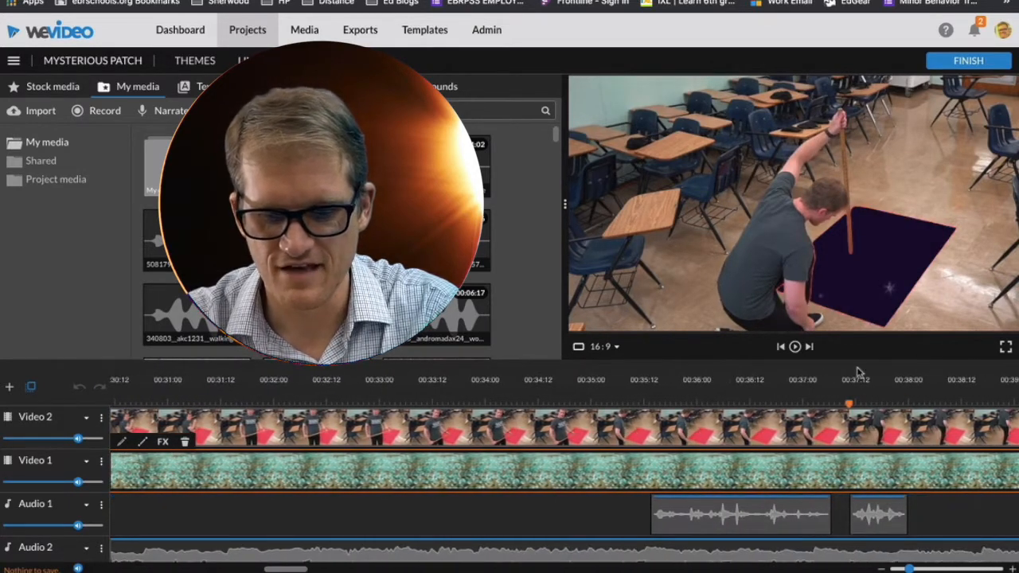
scroll("right", 3)
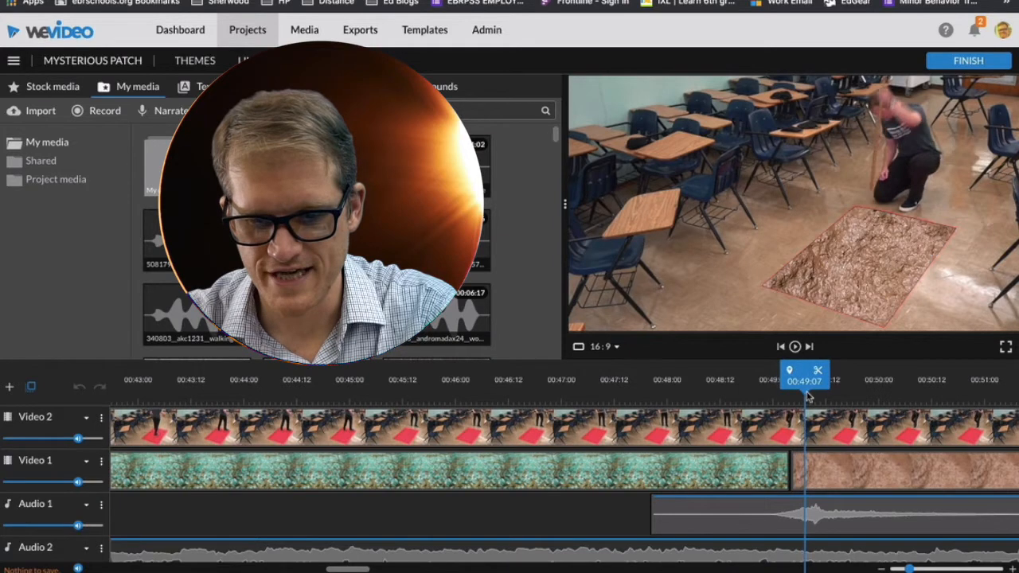
left_click_drag(805, 370, 793, 369)
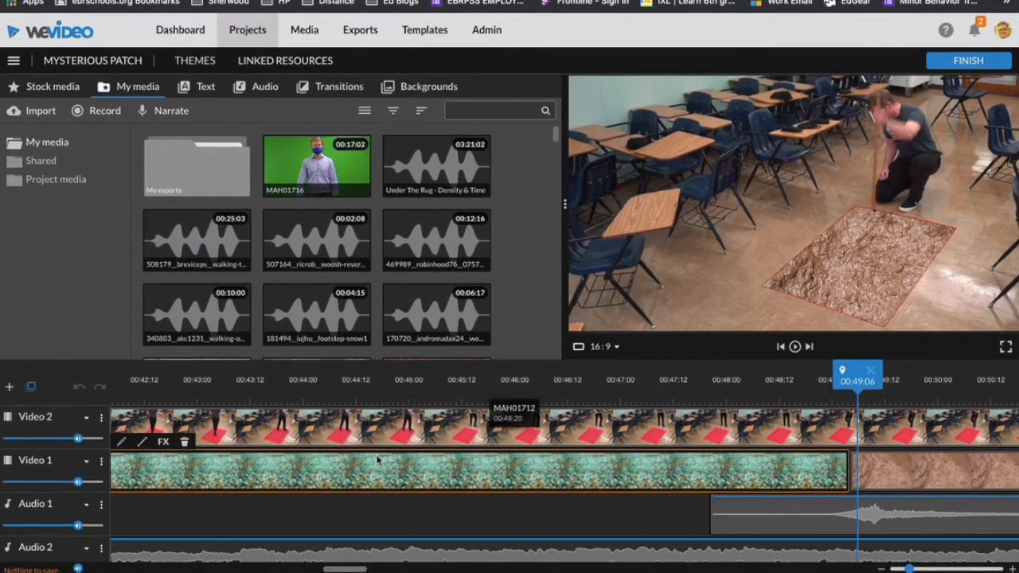
left_click(367, 379)
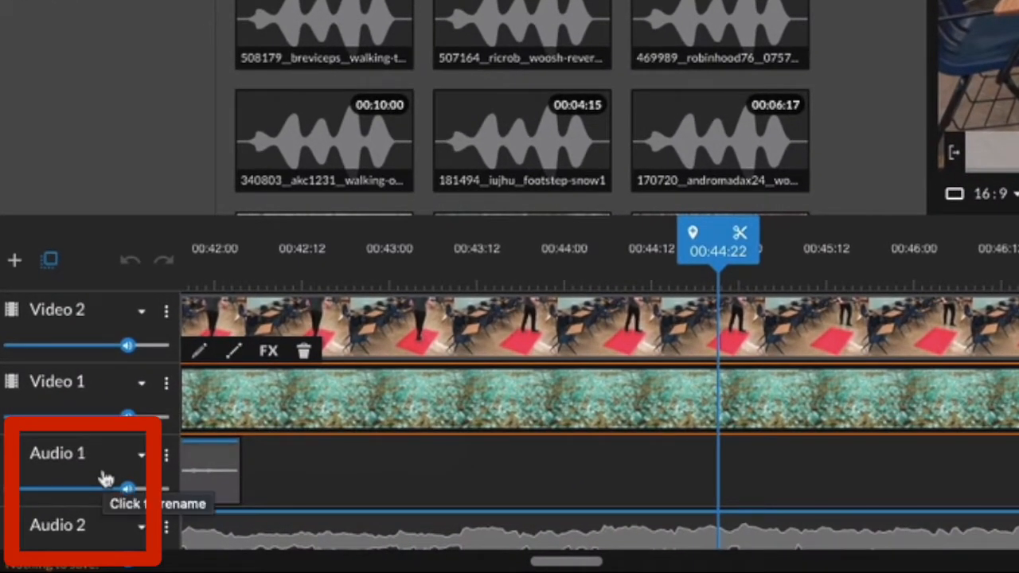
mouse_move(16, 261)
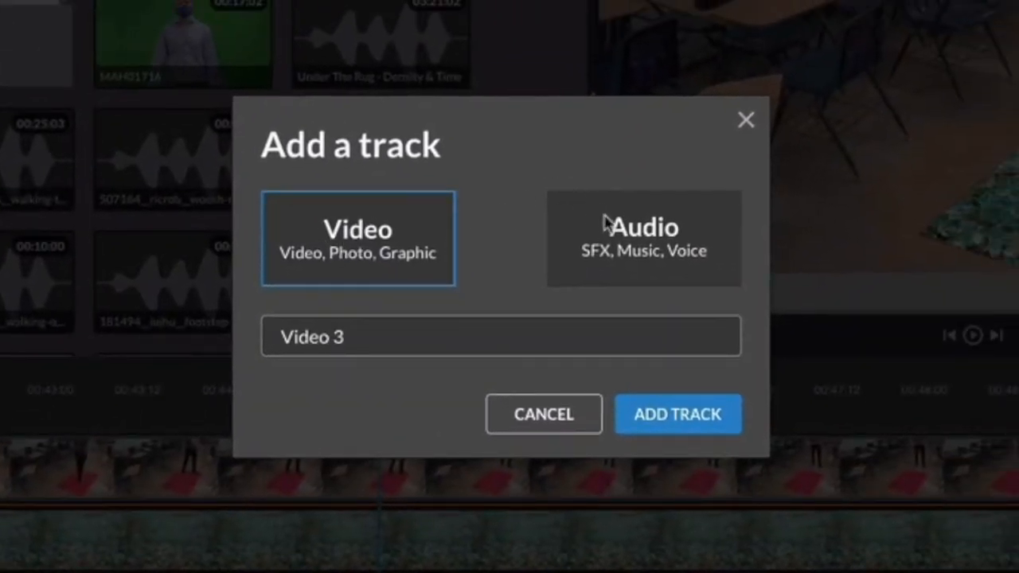
Choose Audio in the Add a track dialog, then close it without adding a track.
left_click(643, 239)
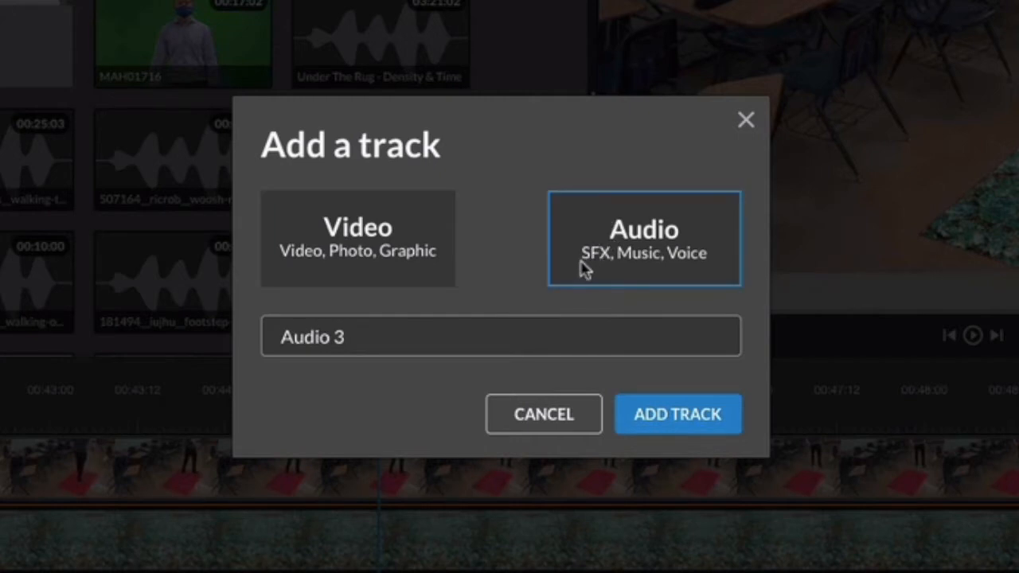
mouse_move(649, 269)
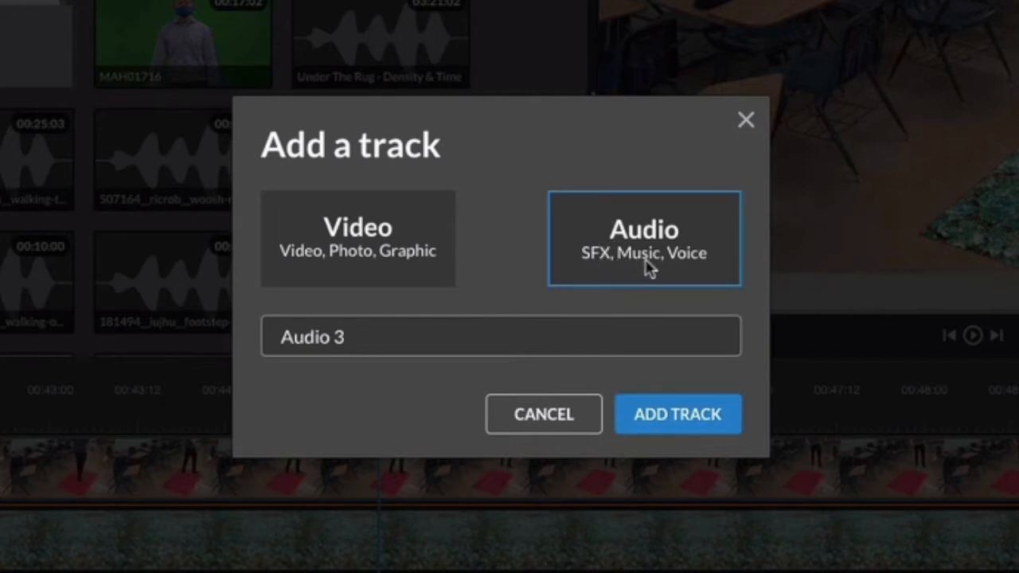
mouse_move(772, 94)
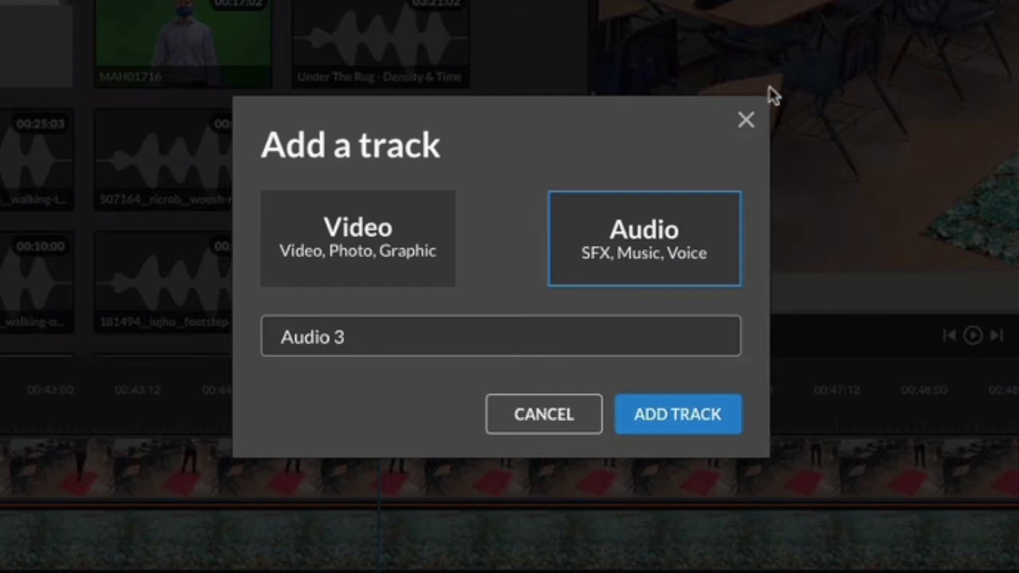
left_click(679, 414)
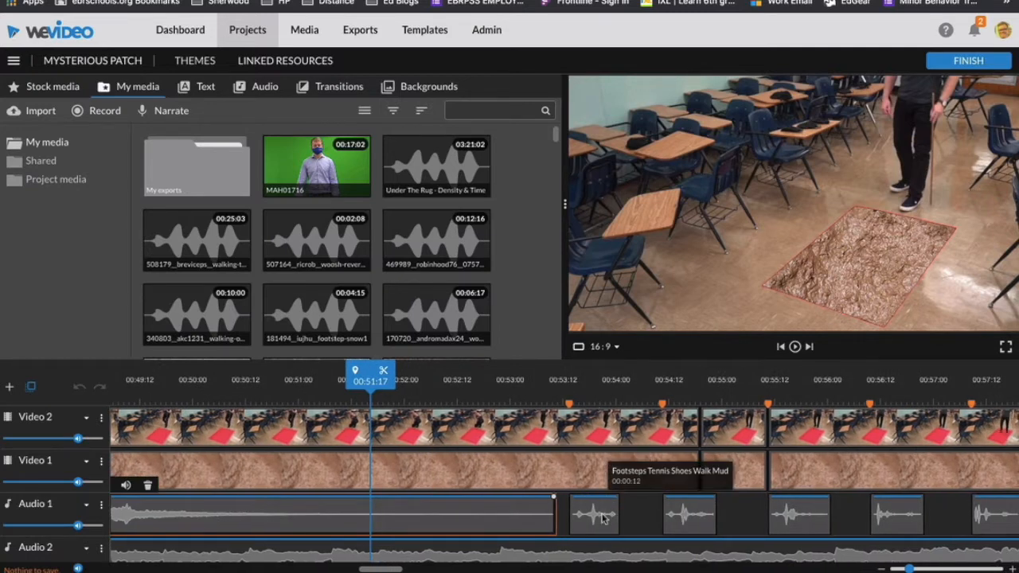
Select two of the footstep sound clips placed along the Audio 1 track.
left_click(688, 513)
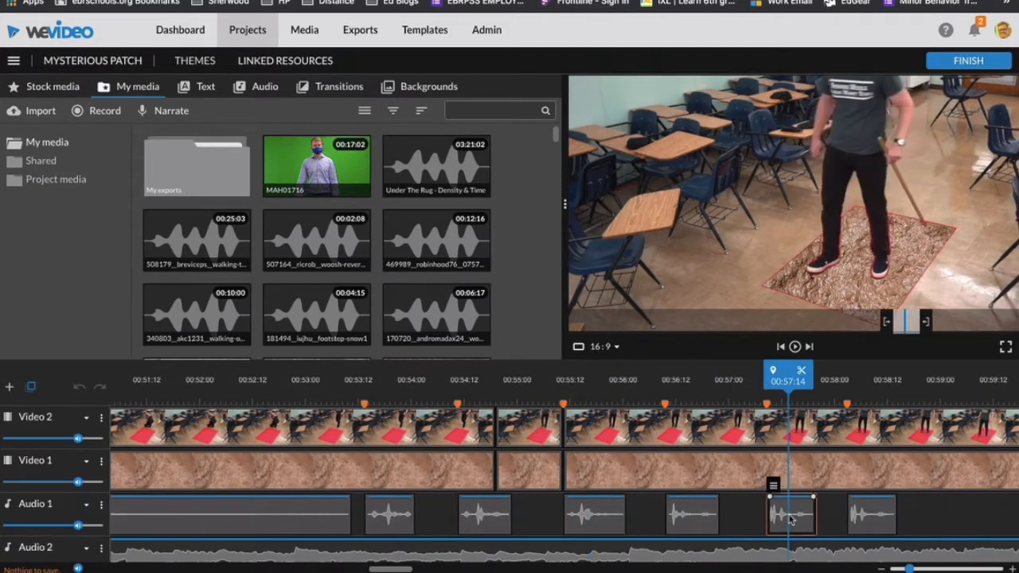
left_click(873, 513)
type("Canyon")
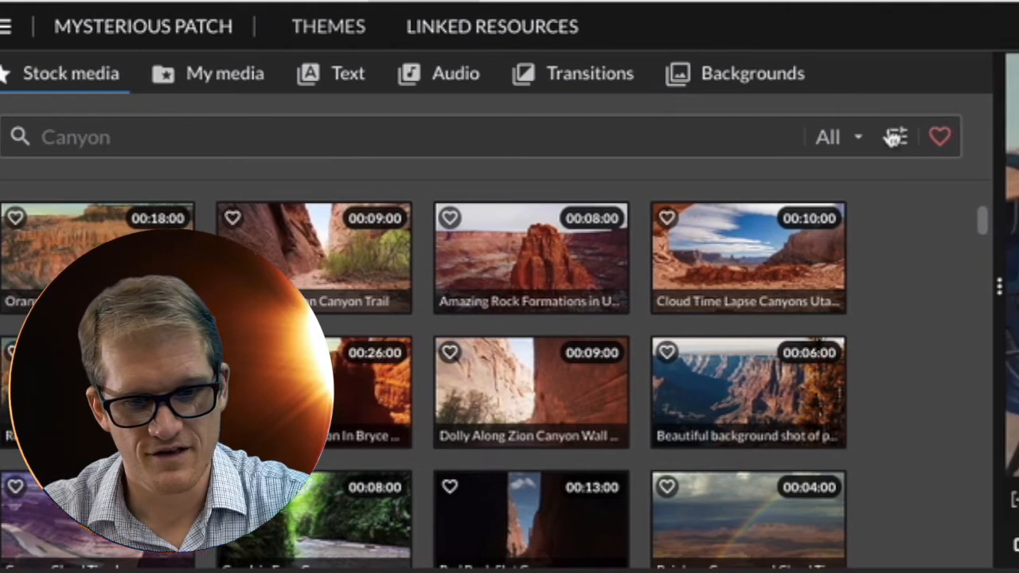
Refine the stock search to exclude videos, photos and motion graphics, keeping sound effects.
left_click(895, 137)
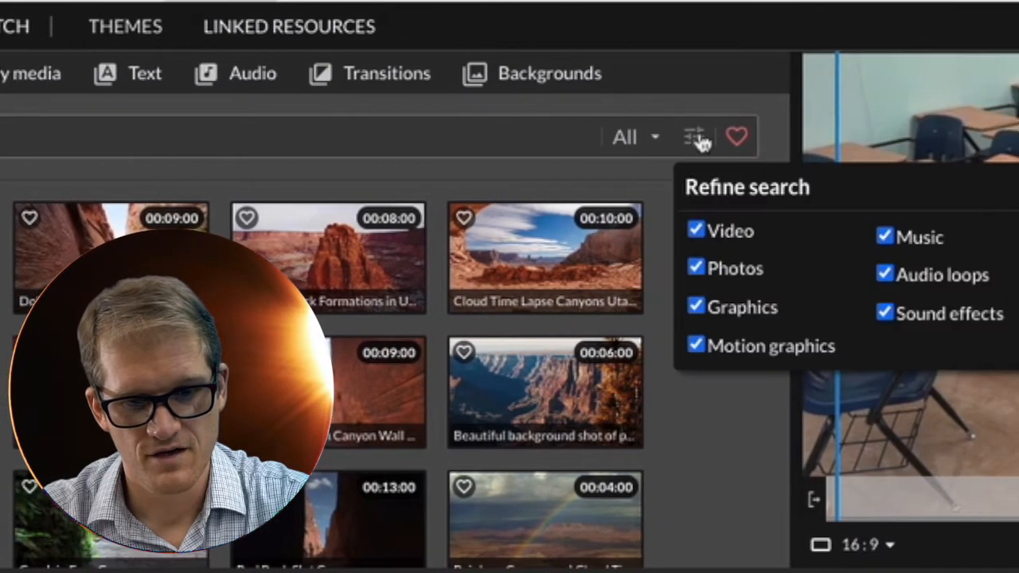
left_click(695, 229)
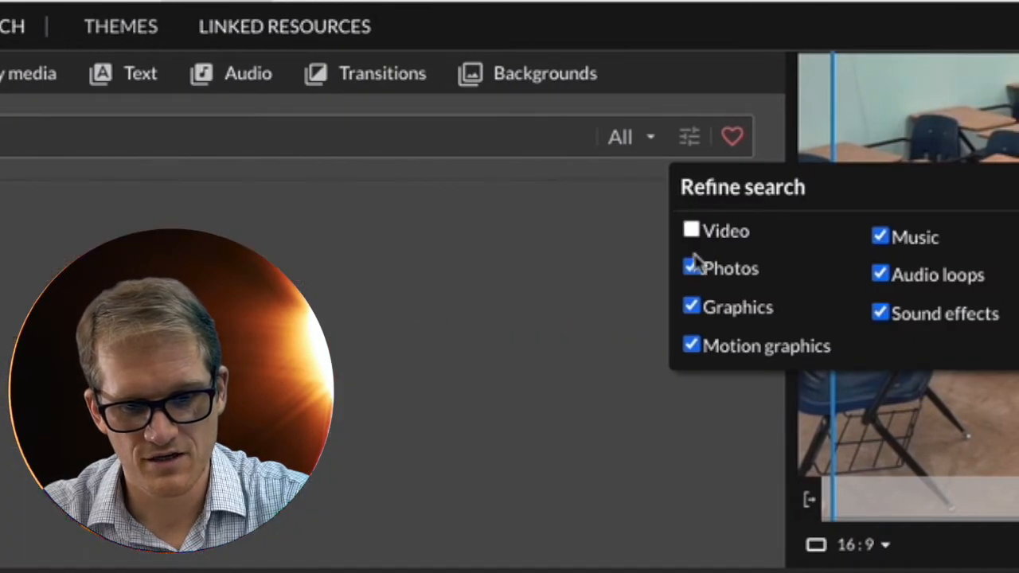
left_click(691, 268)
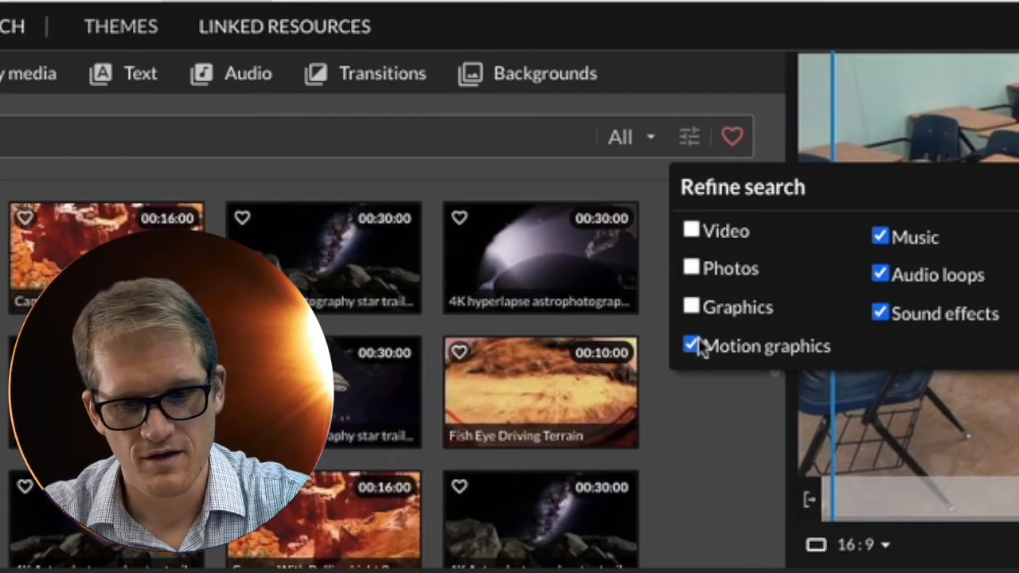
mouse_move(883, 295)
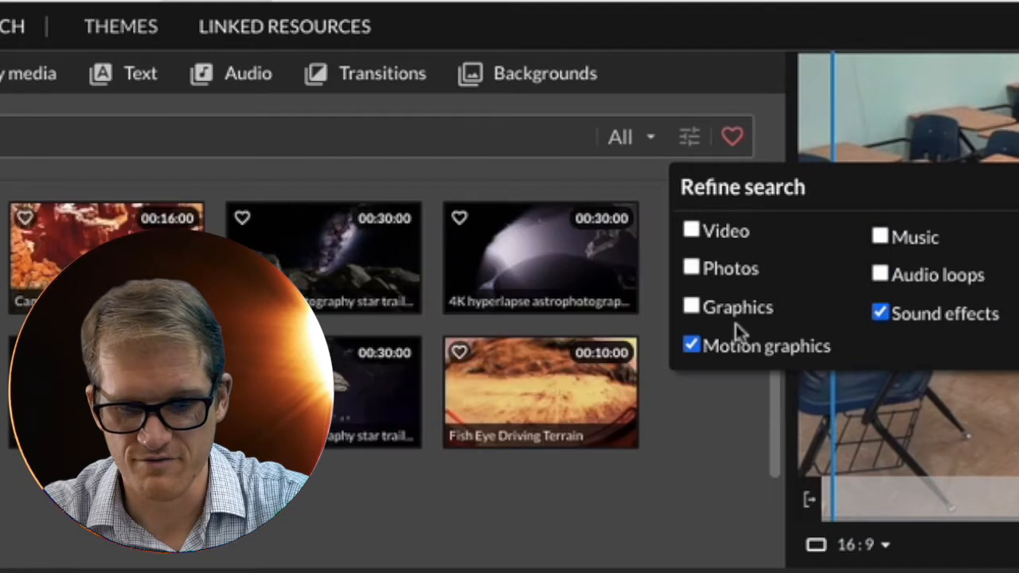
left_click(691, 344)
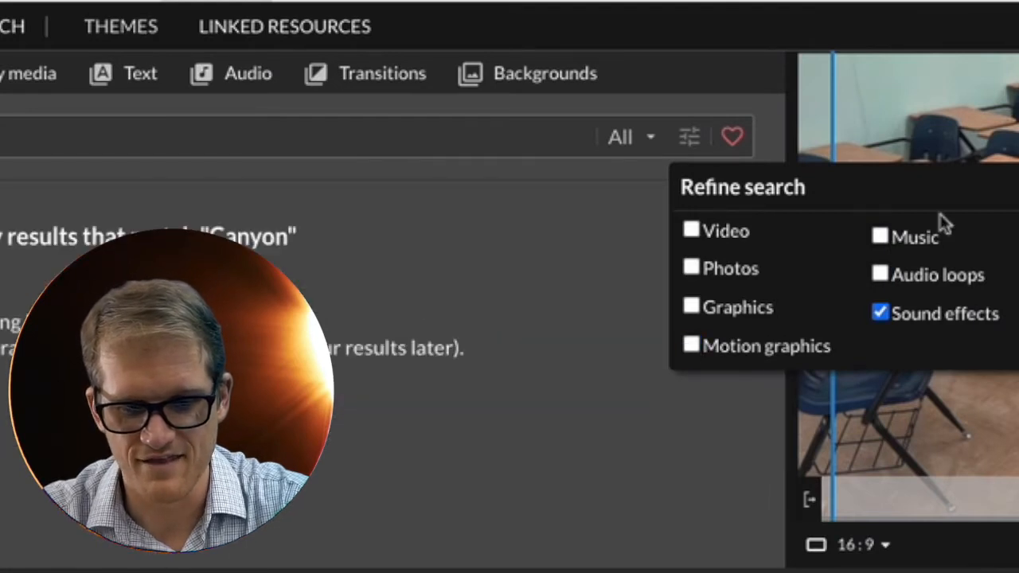
mouse_move(692, 136)
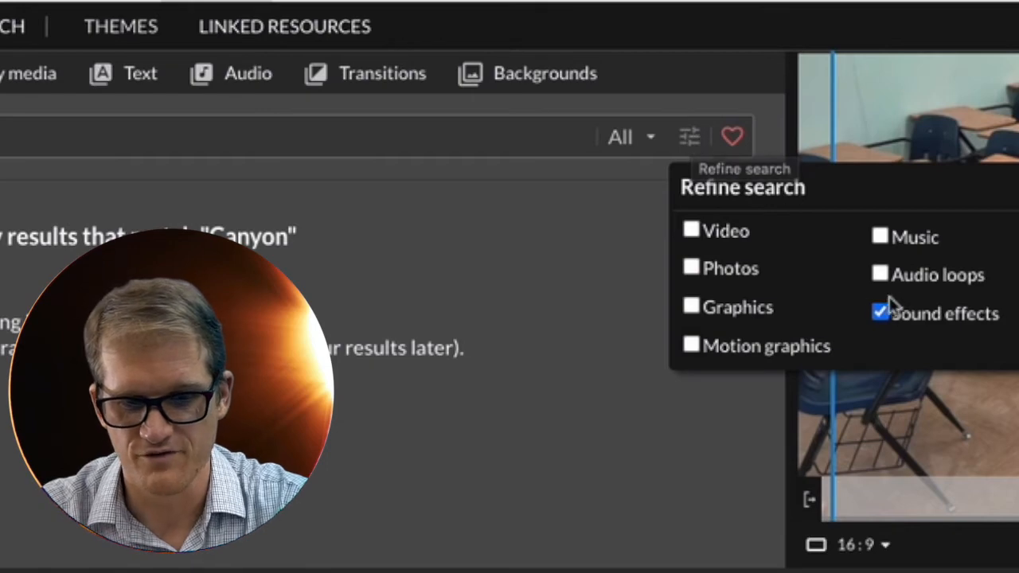
left_click(688, 137)
type("steps")
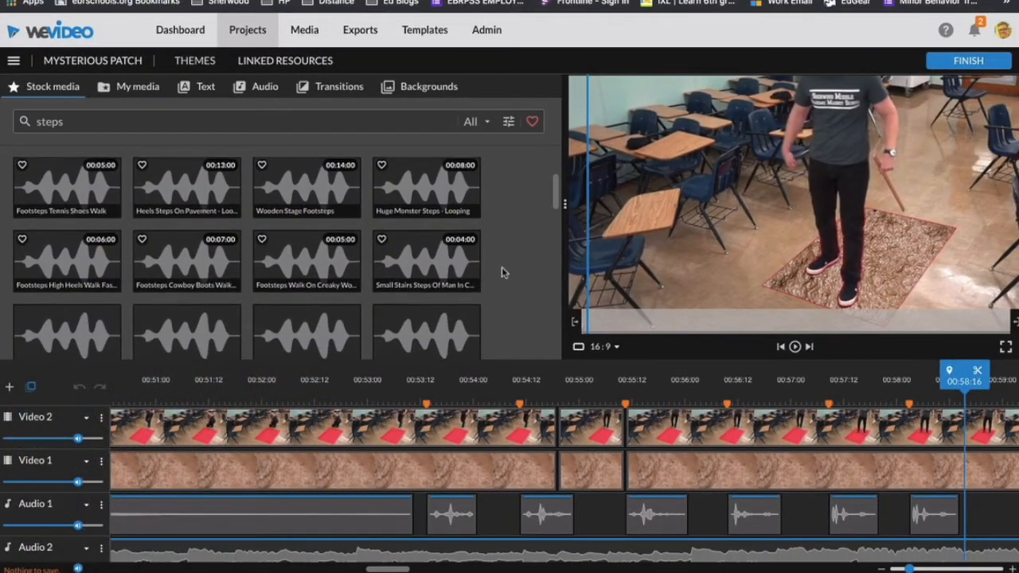
Browse the 'steps' sound-effect results, then enter a new search term 'snow'.
scroll("down", 3)
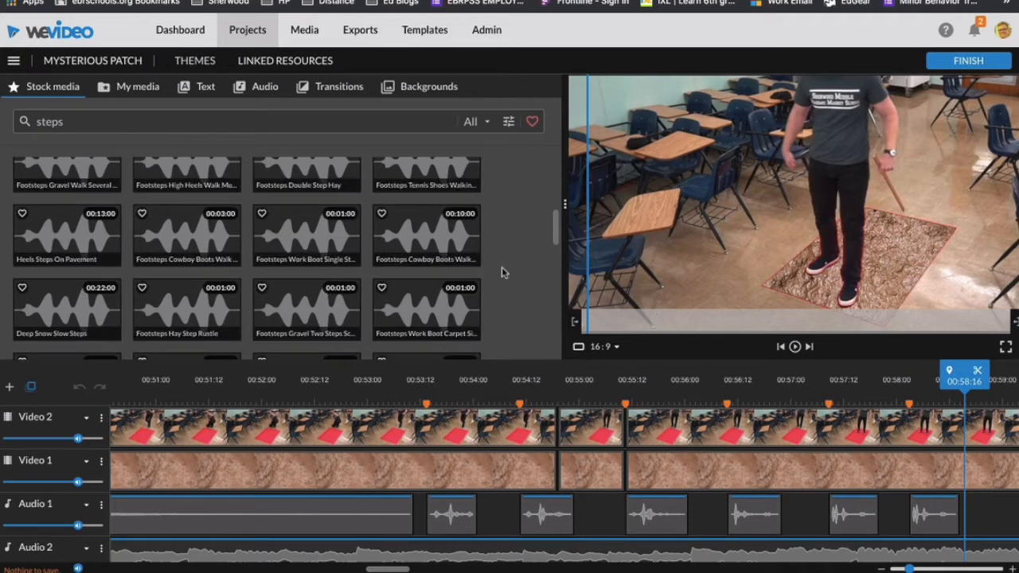
scroll("down", 3)
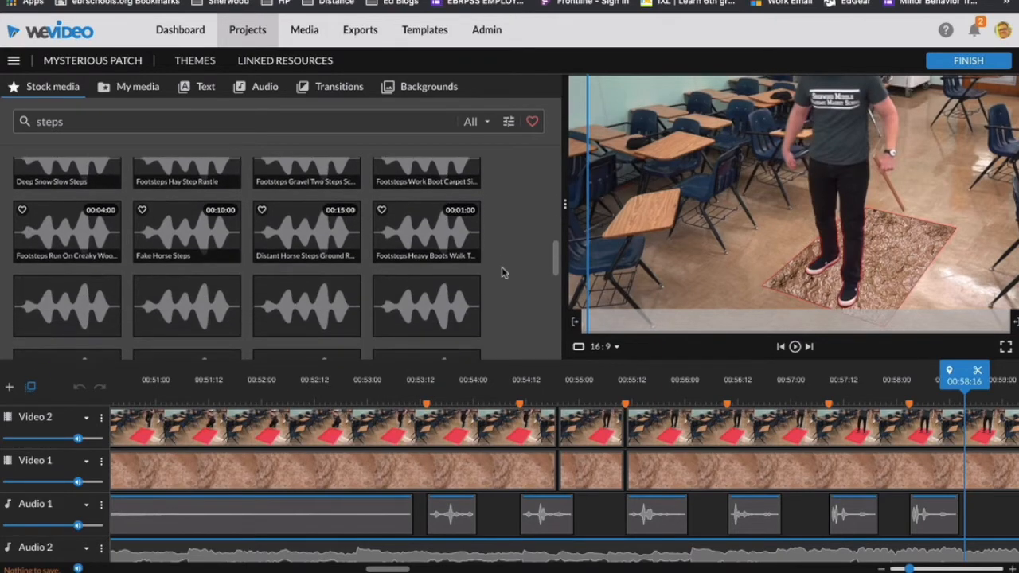
scroll("down", 3)
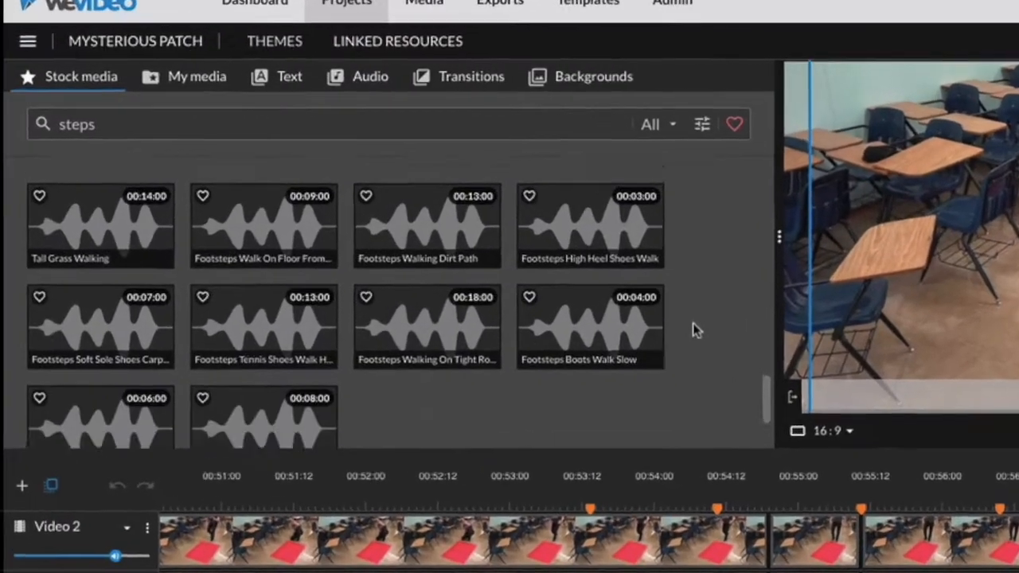
scroll("down", 3)
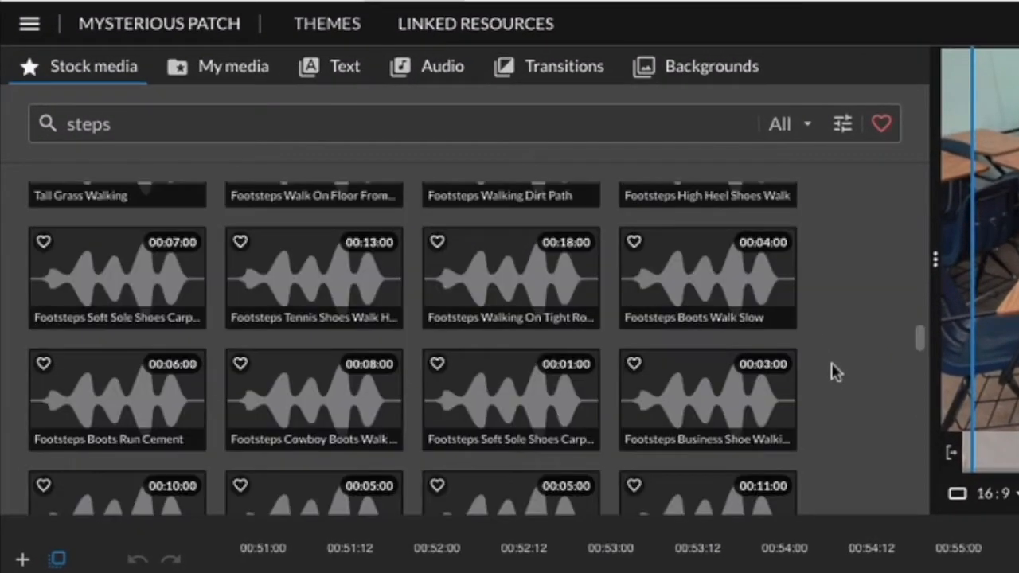
scroll("down", 3)
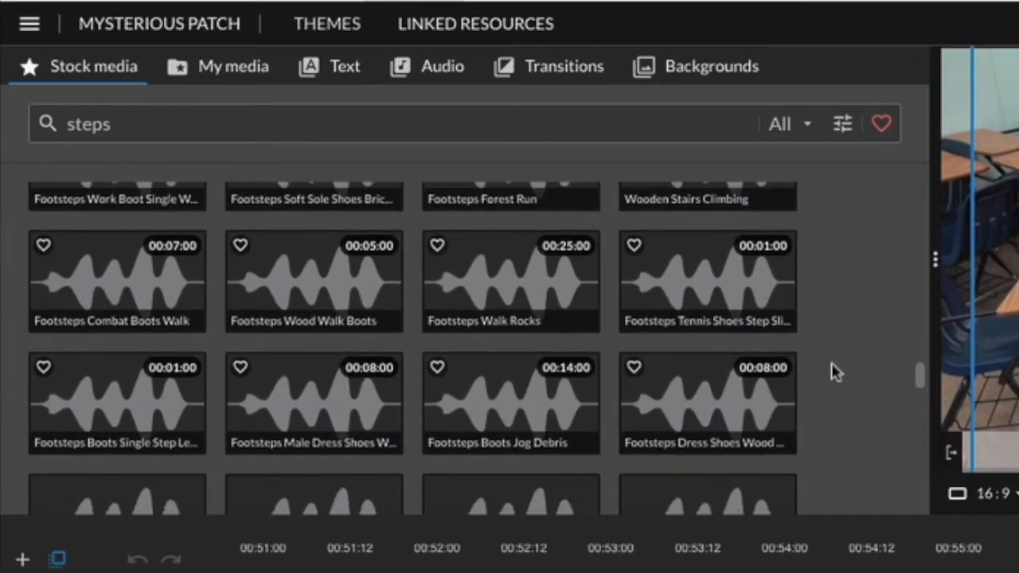
scroll("down", 3)
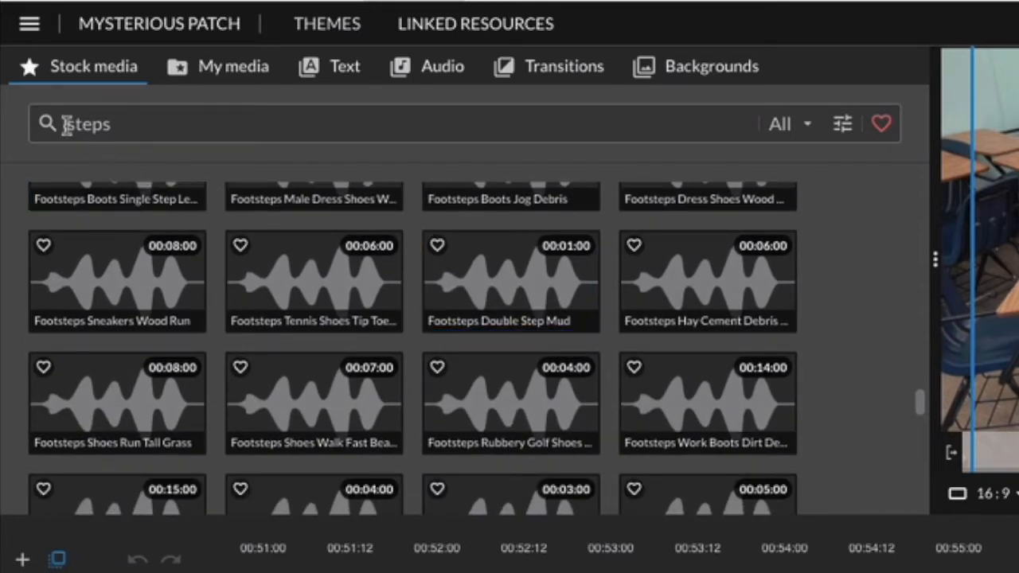
type("snow")
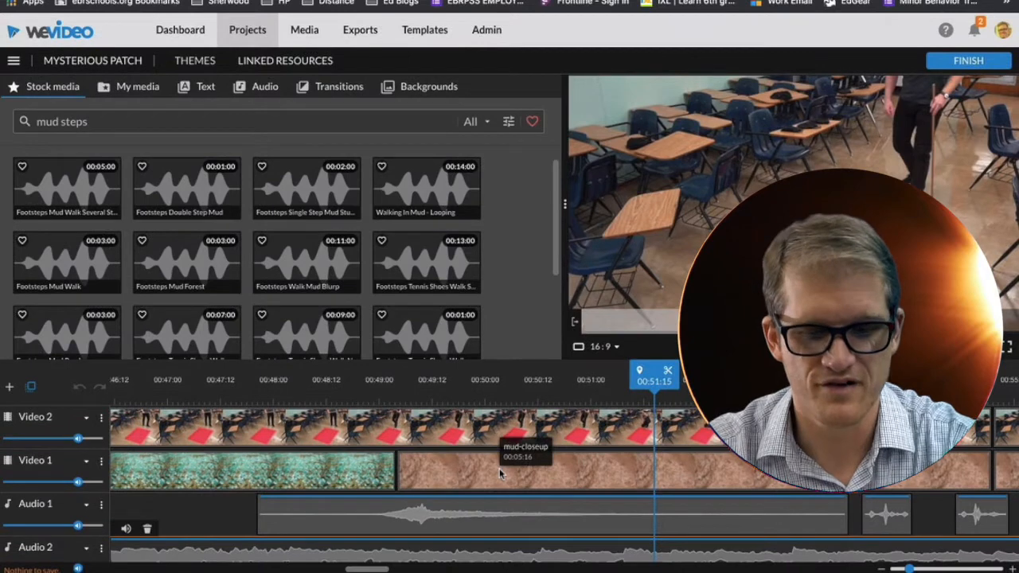
left_click(502, 430)
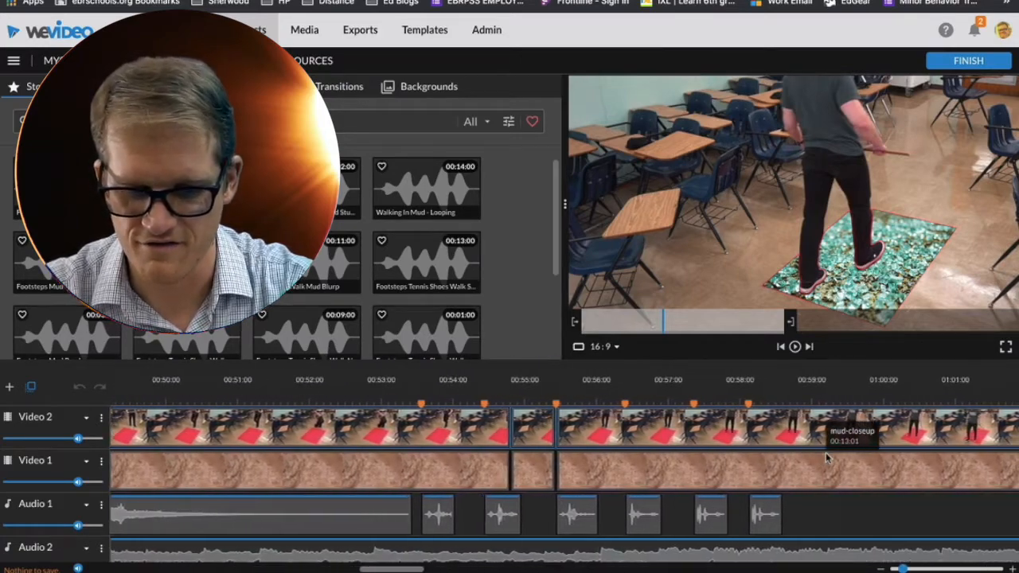
View and close an existing marker's details, then move the playhead to 01:00:00.
left_click(481, 350)
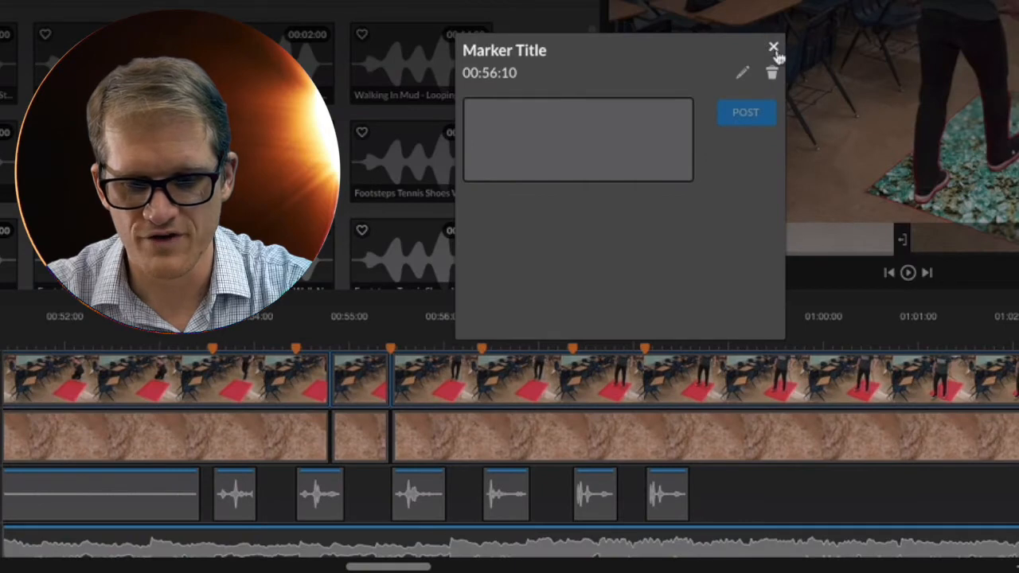
left_click(772, 48)
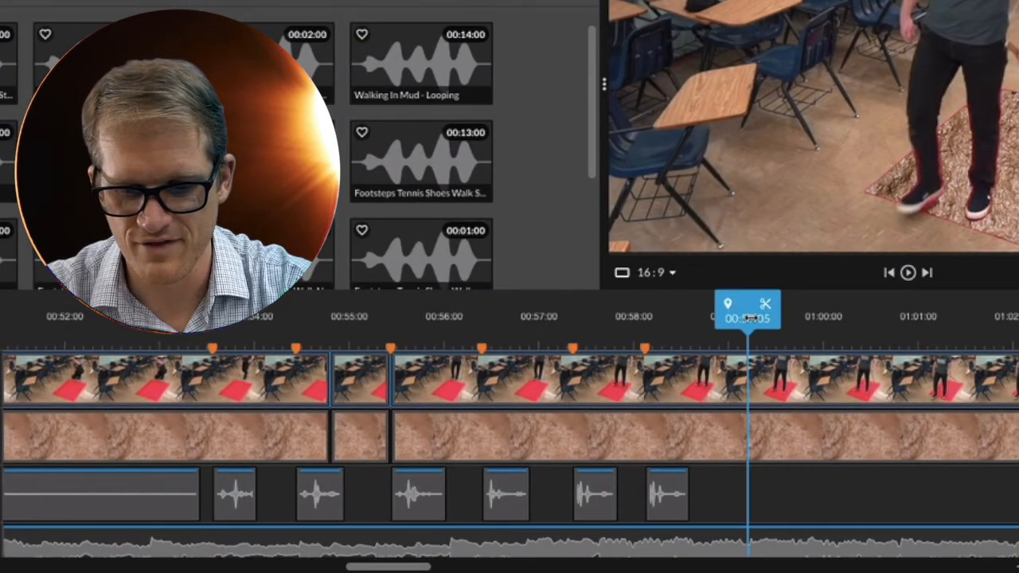
left_click_drag(747, 310, 723, 310)
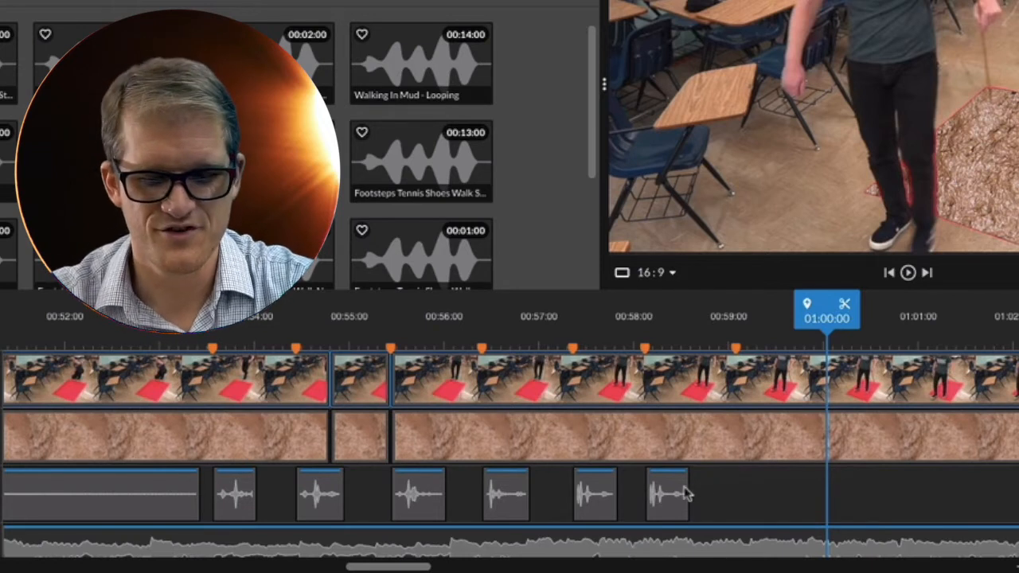
mouse_move(669, 453)
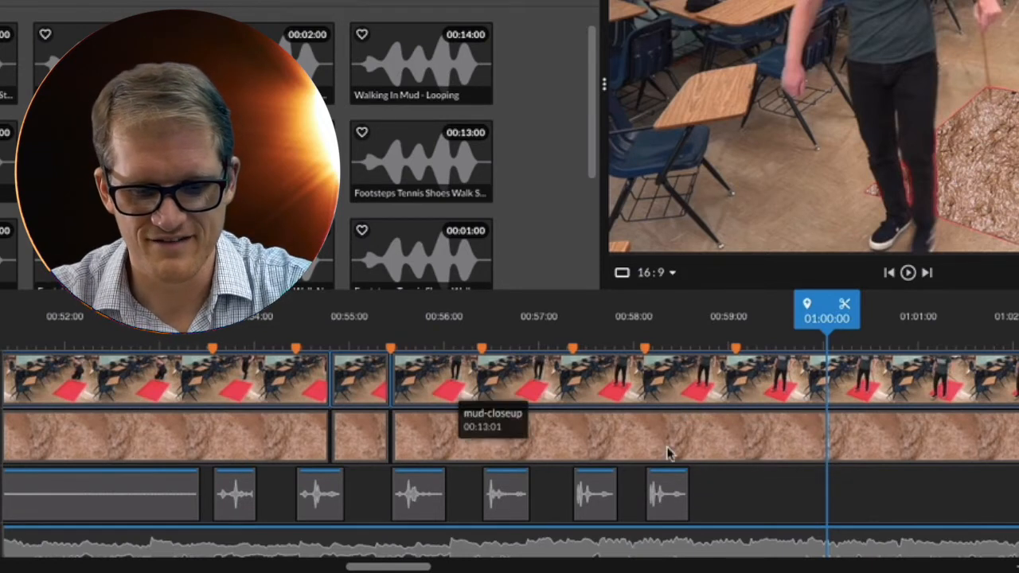
mouse_move(755, 436)
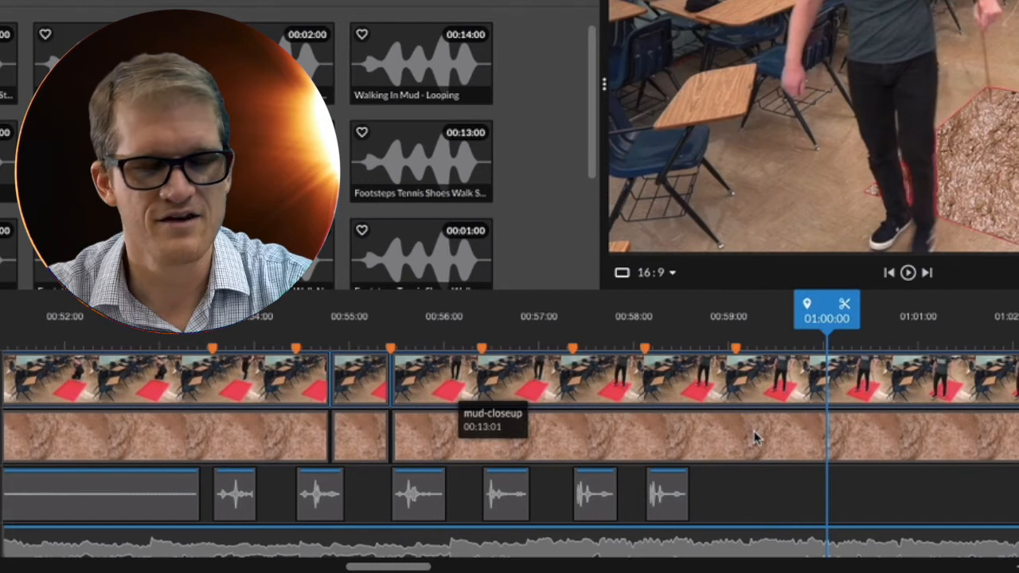